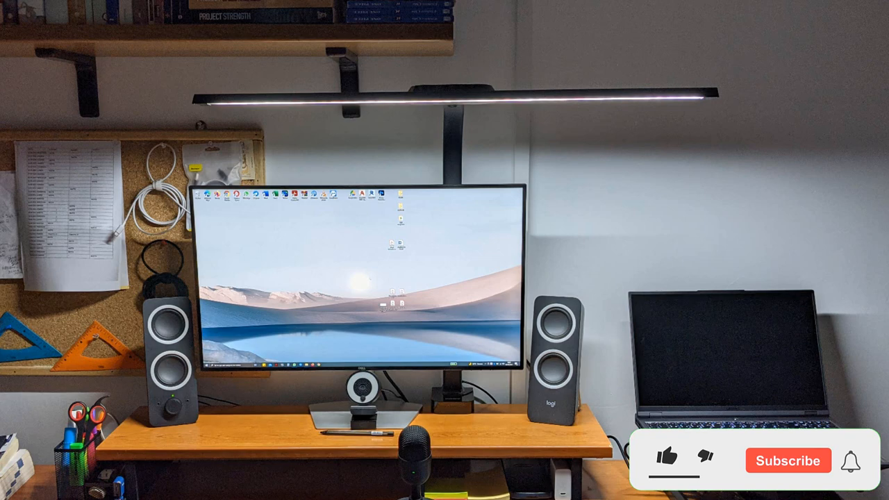
click(670, 461)
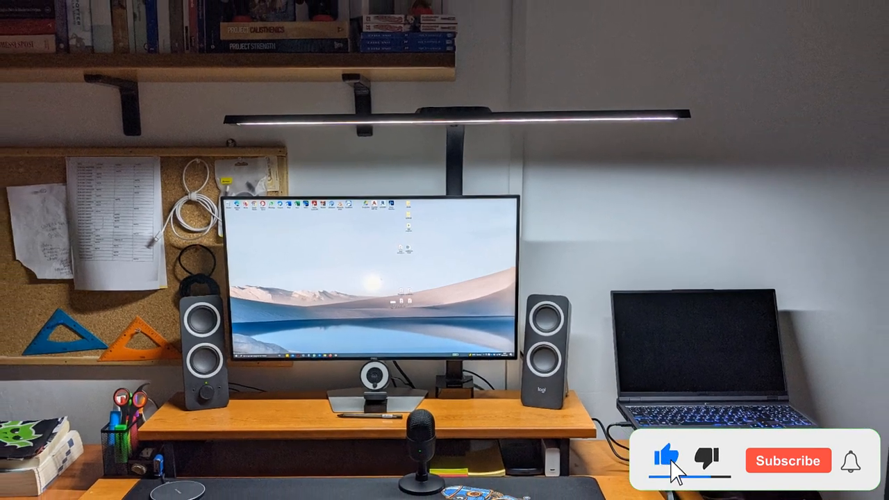